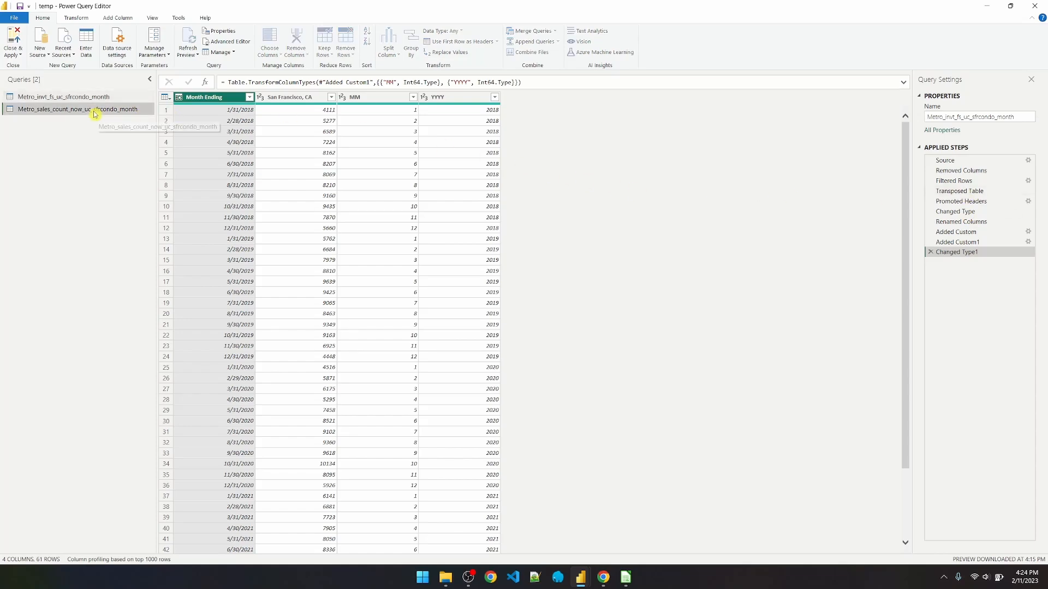
- View the inventory query's script, then open the Metro_sales_count_now_uc_sfrcondo_month script
left_click(76, 109)
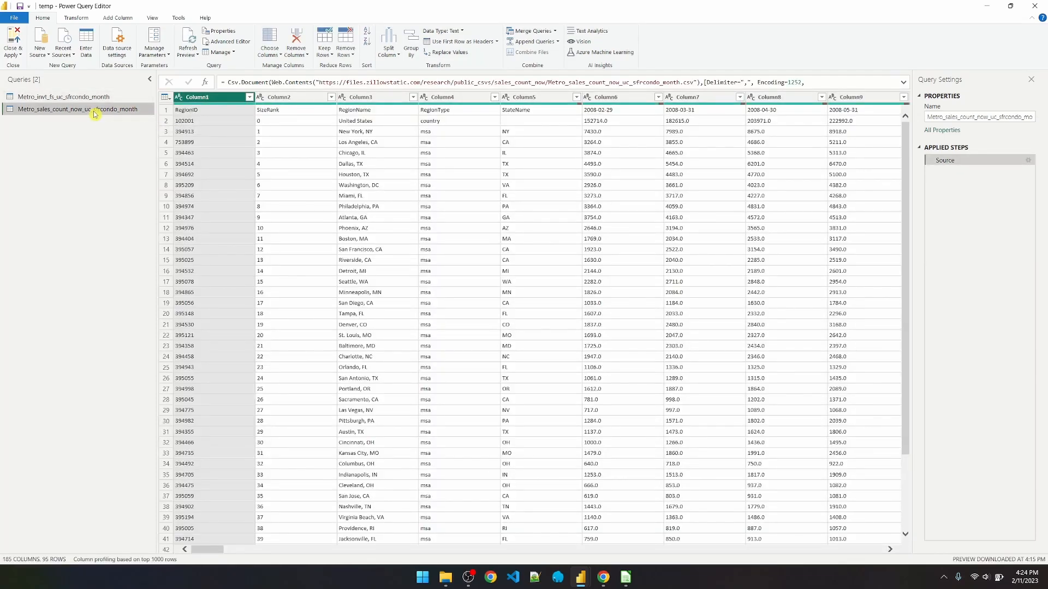
left_click(63, 96)
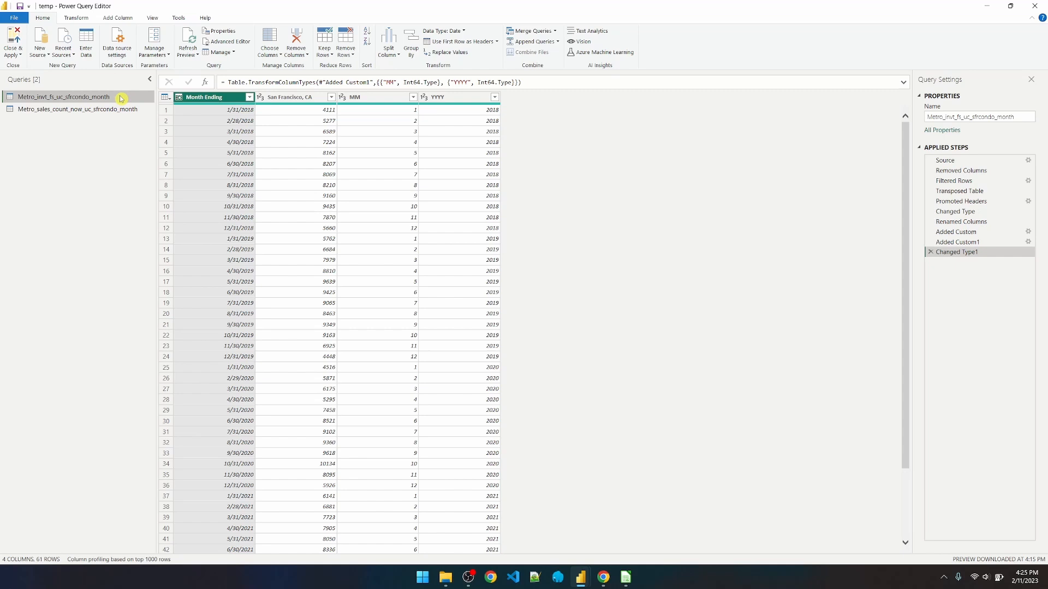
mouse_move(227, 42)
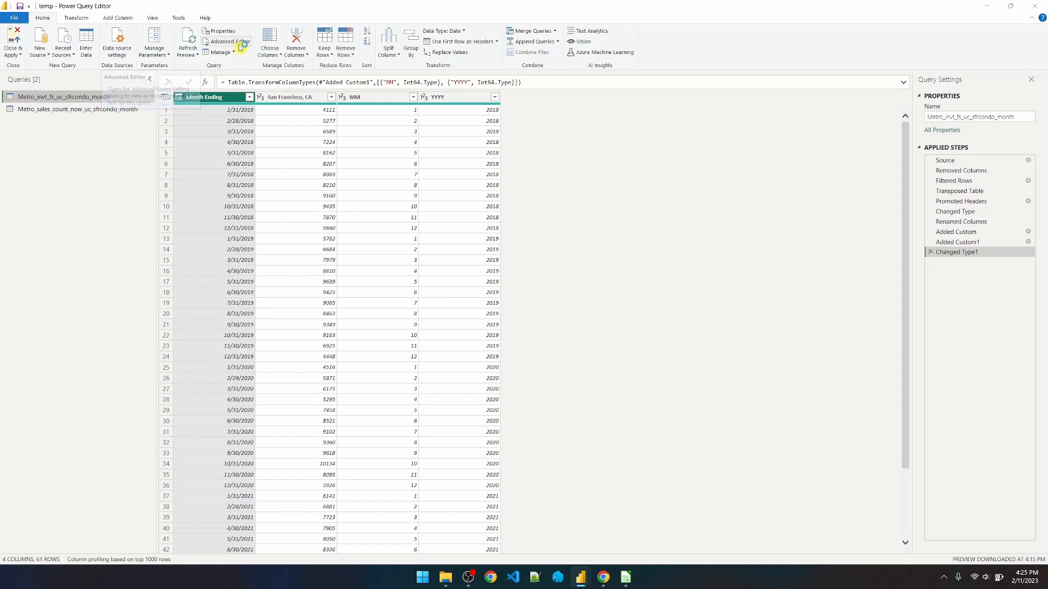
left_click(226, 41)
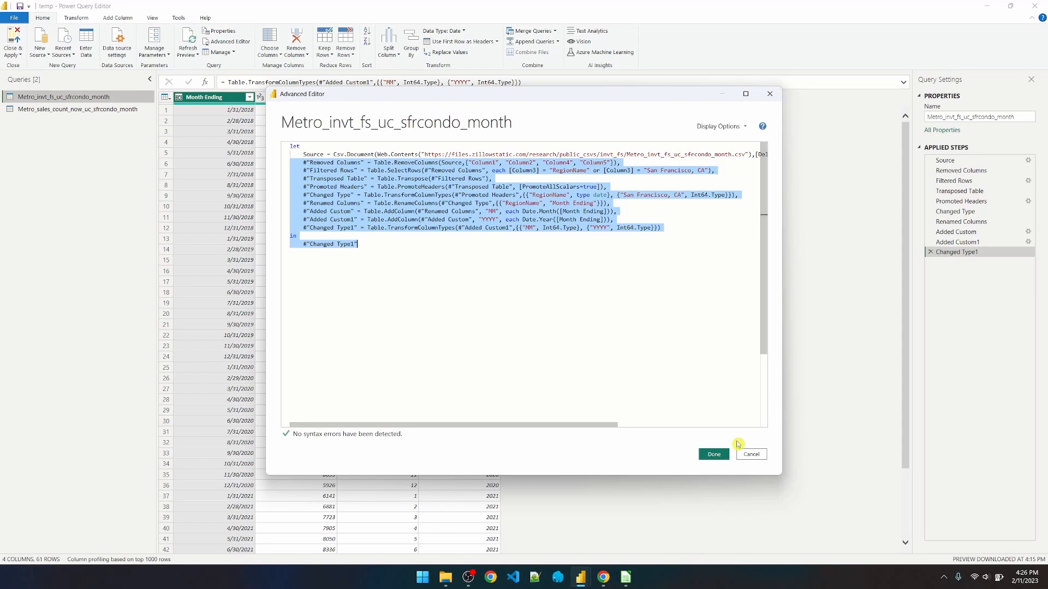
left_click(713, 454)
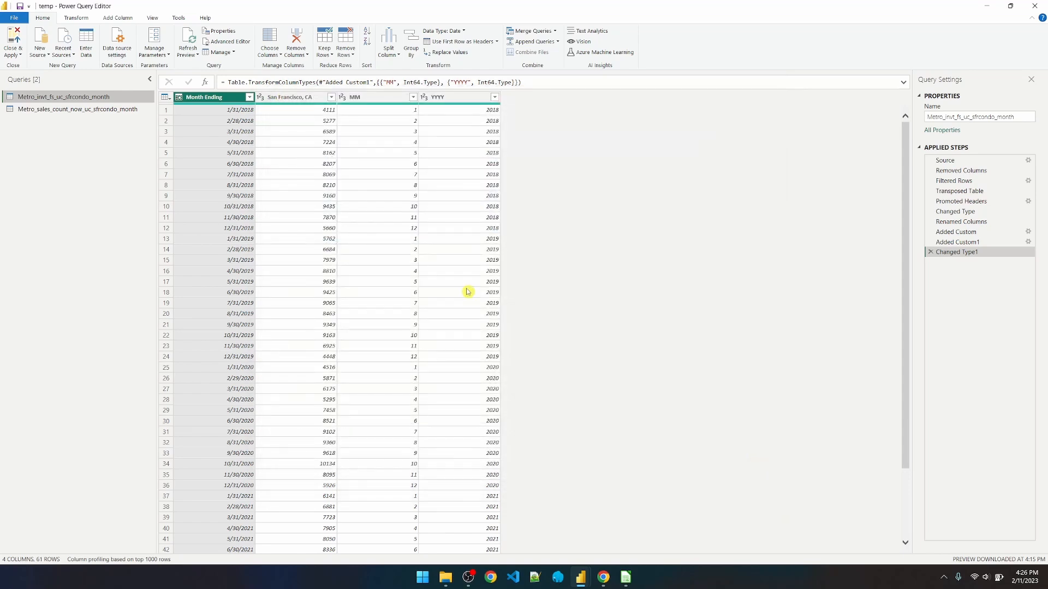
left_click(78, 109)
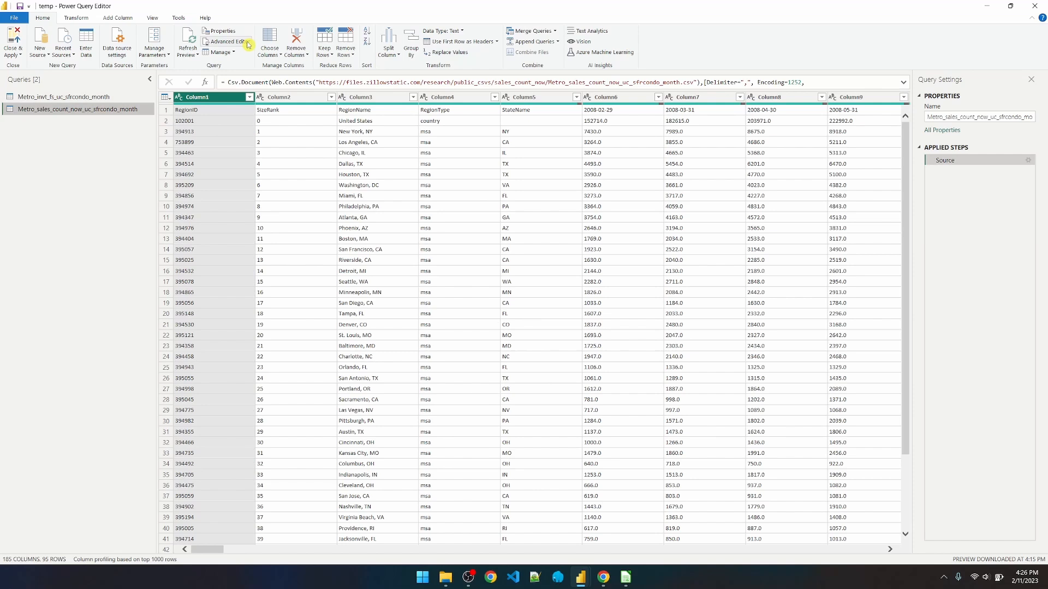
left_click(228, 40)
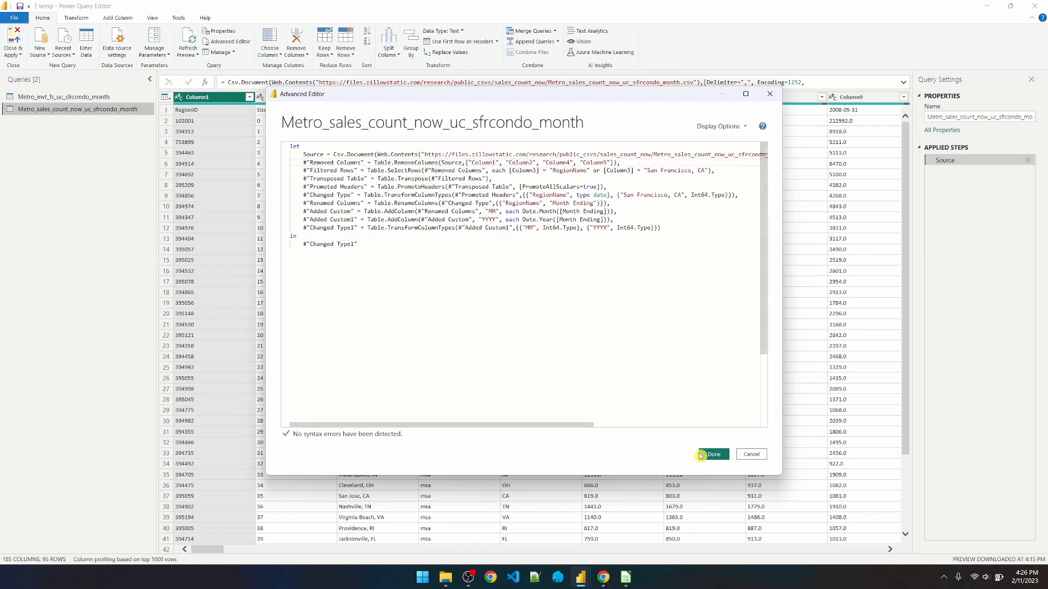
- Commit the pasted steps so the sales query shows San Francisco monthly counts with MM and YYYY
left_click(711, 455)
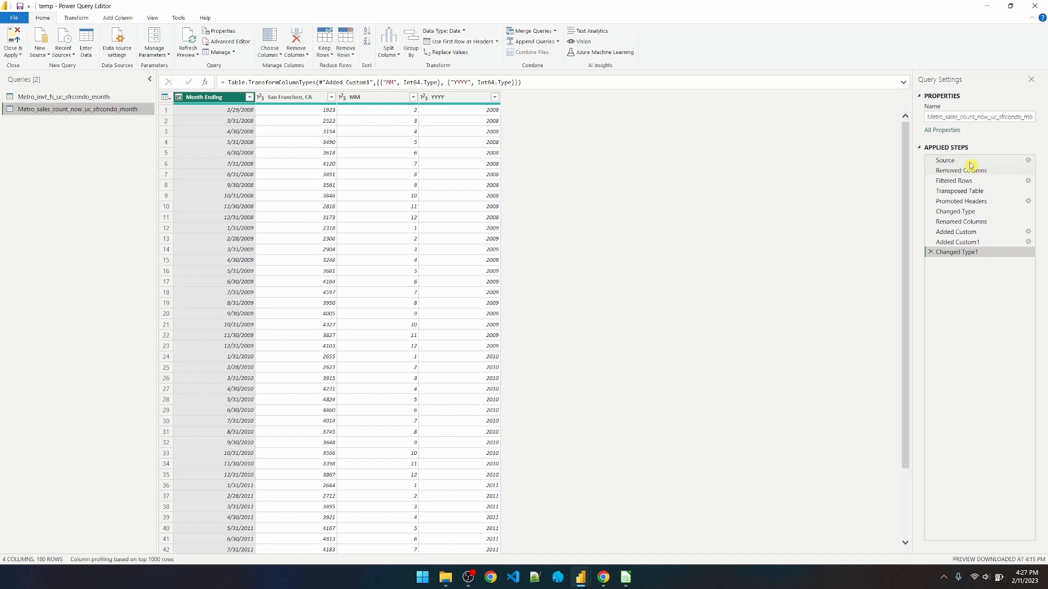
mouse_move(971, 257)
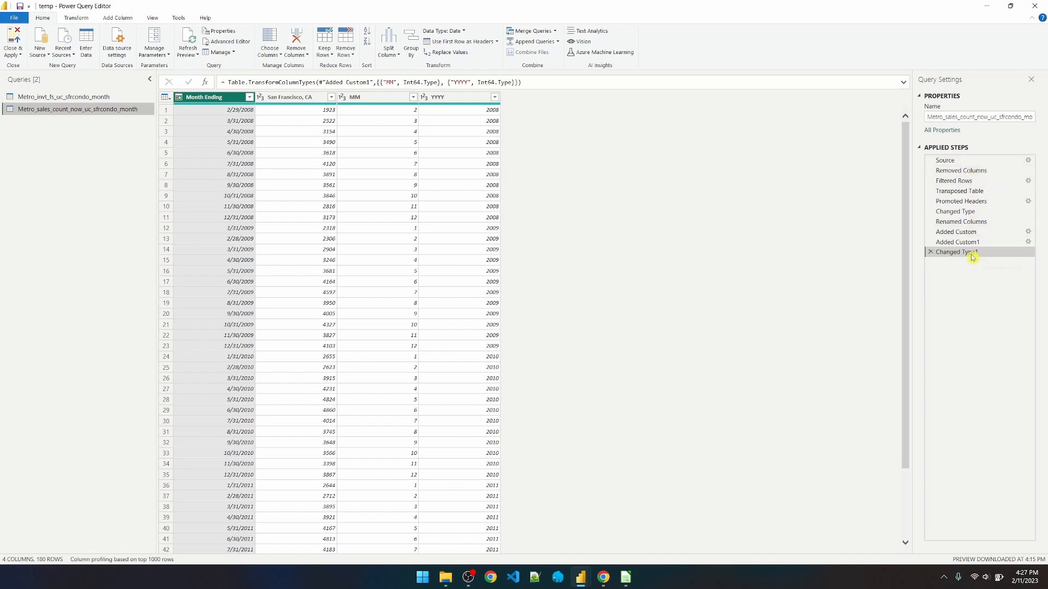